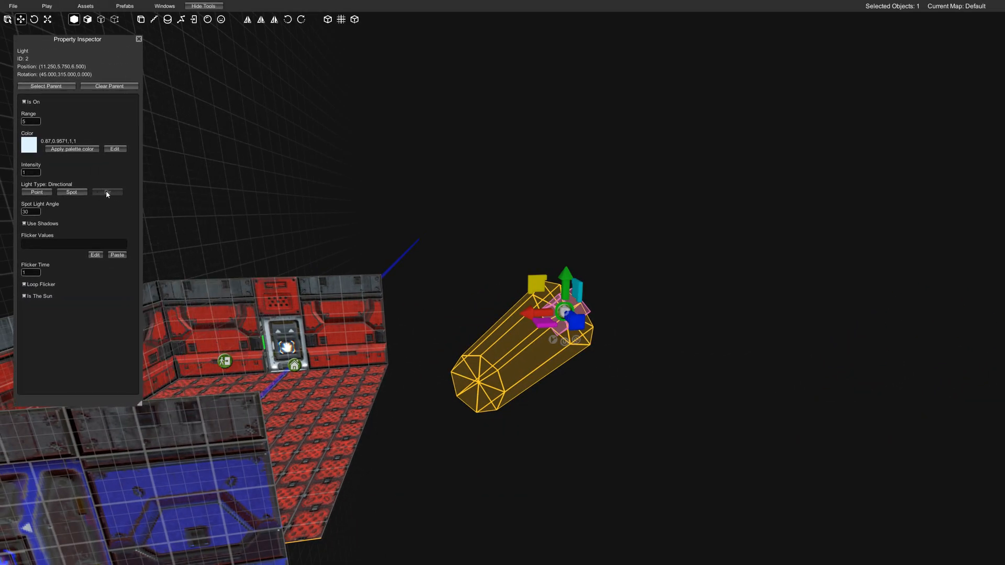
# Tilt the directional sun light so the second room's crate casts a shadow
pyautogui.click(107, 191)
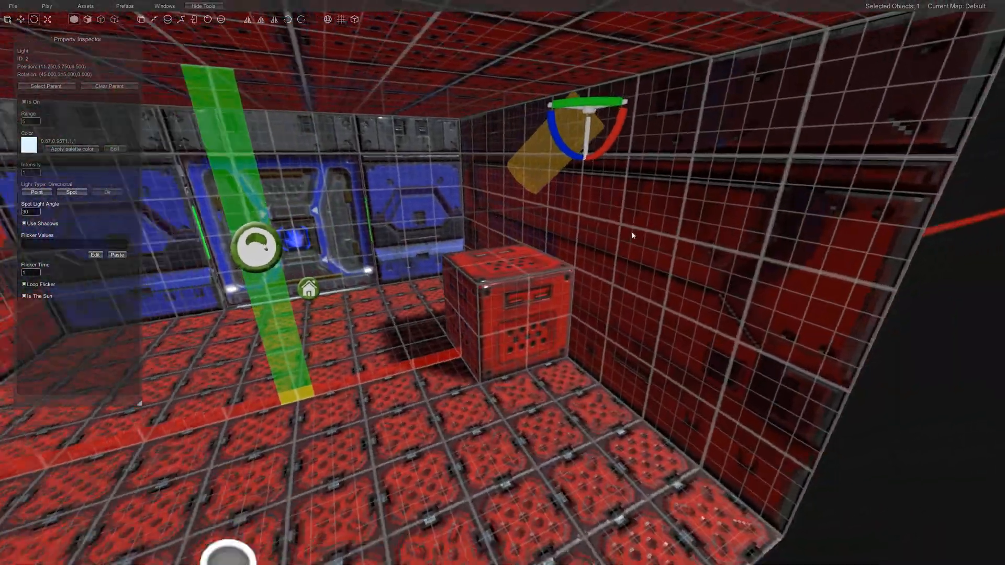
pyautogui.click(46, 6)
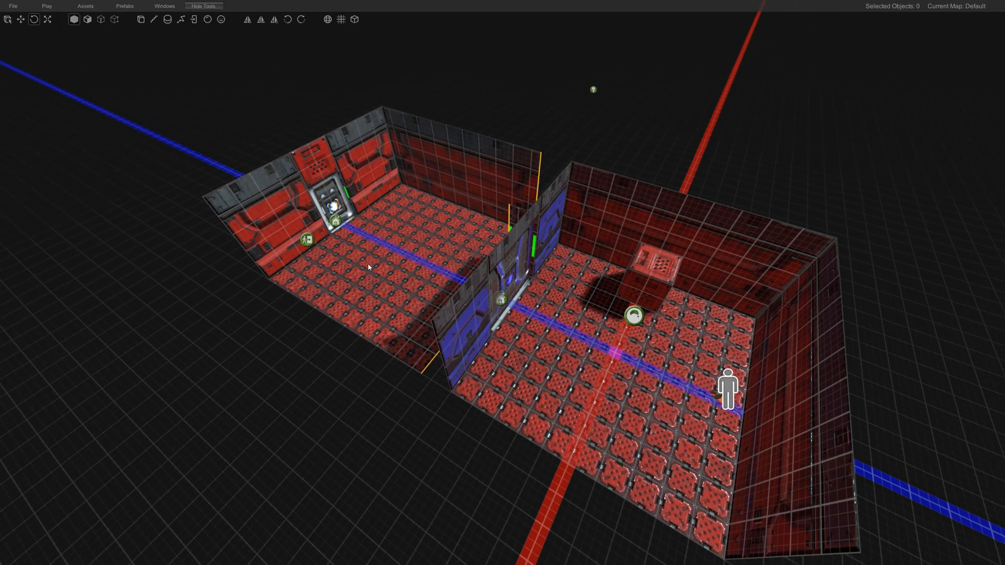
# Draw a large box brush over the second room and select it
pyautogui.click(405, 212)
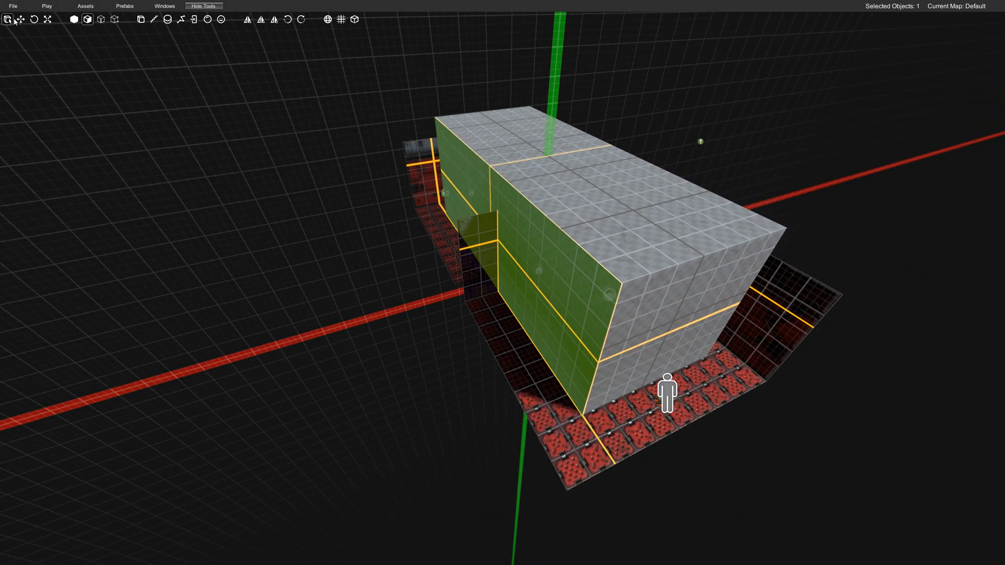
pyautogui.click(21, 19)
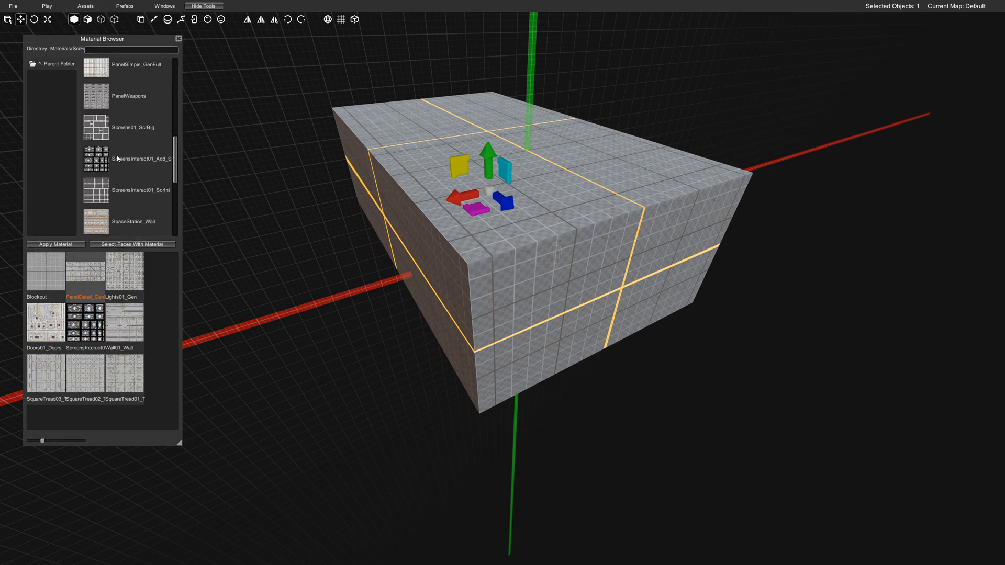
# Apply the Shadow material from the Materials root to the large block
pyautogui.click(55, 64)
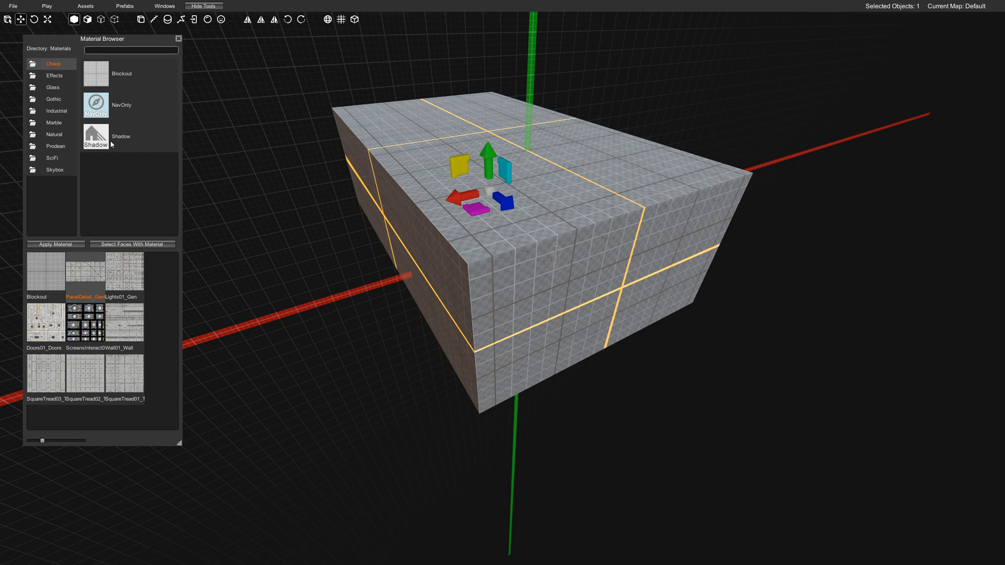
pyautogui.click(119, 136)
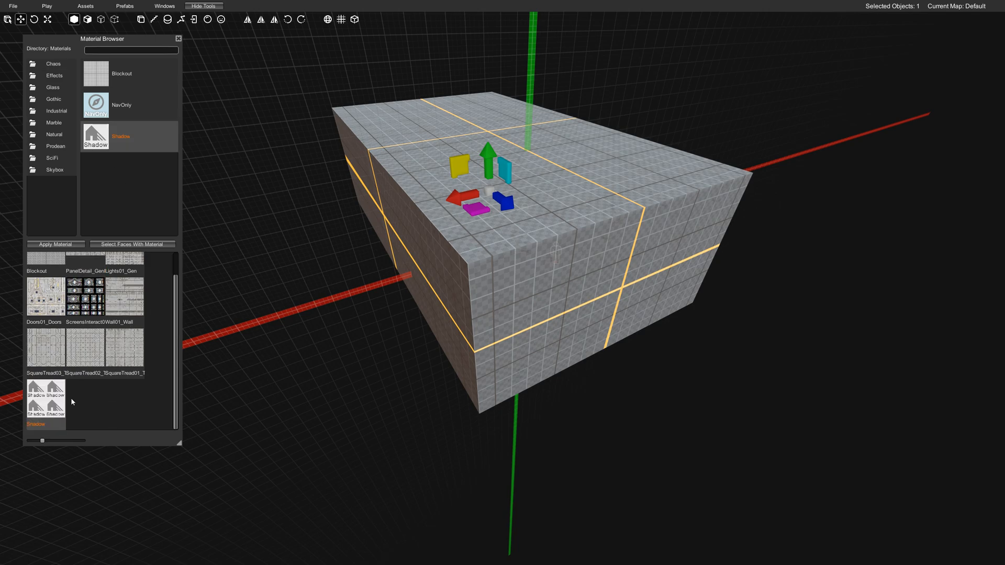
pyautogui.click(56, 245)
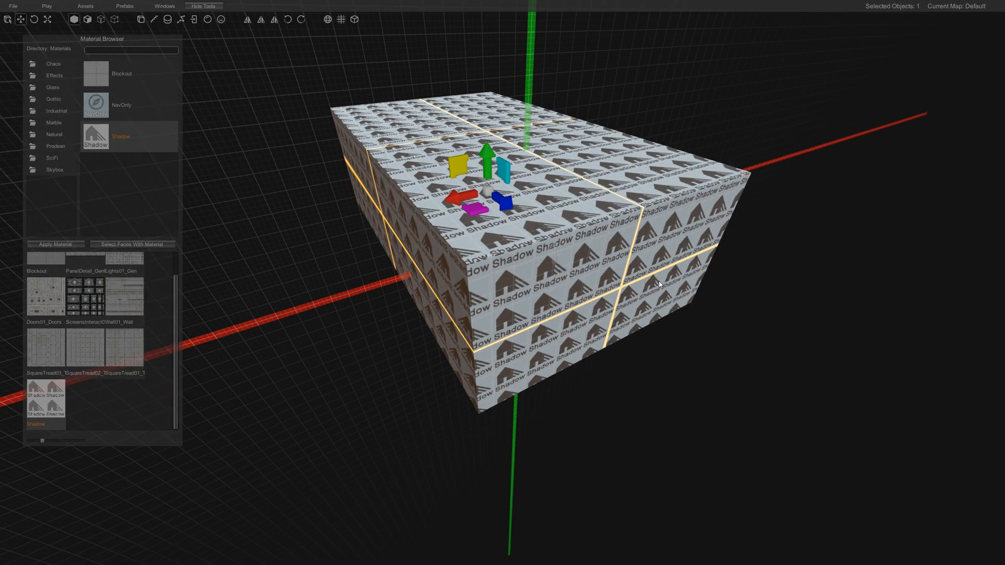
pyautogui.click(46, 6)
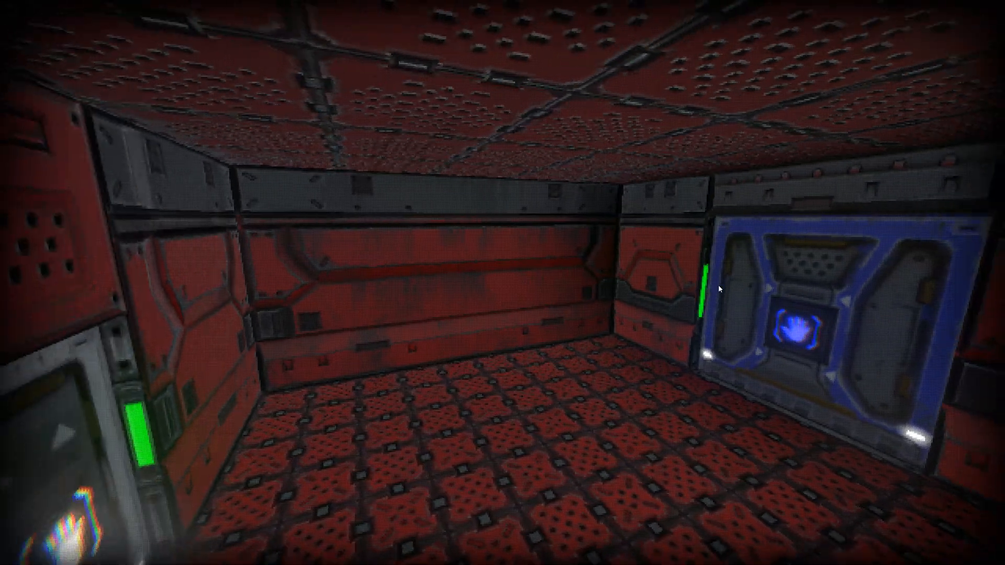
pyautogui.moveTo(738, 280)
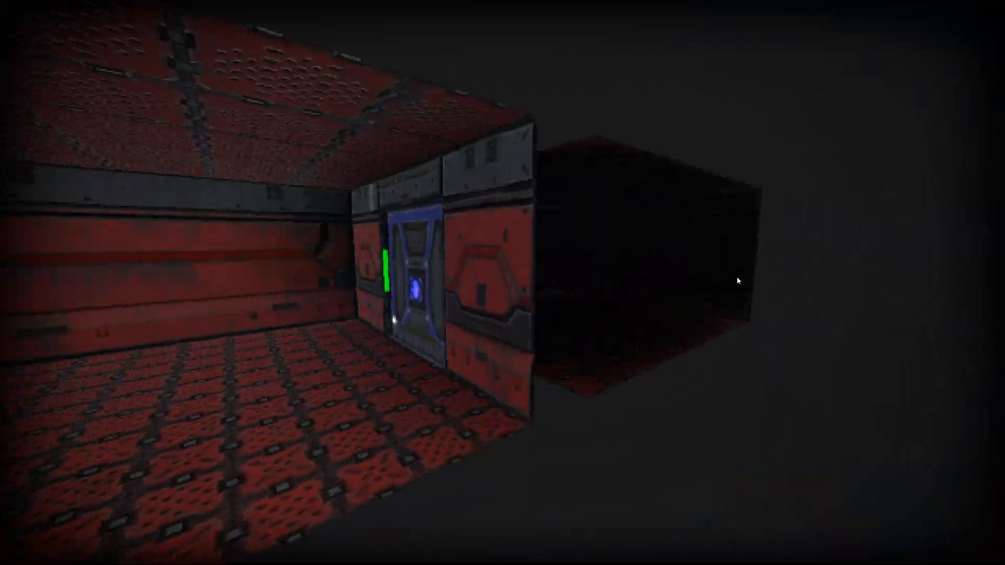
pyautogui.moveTo(679, 305)
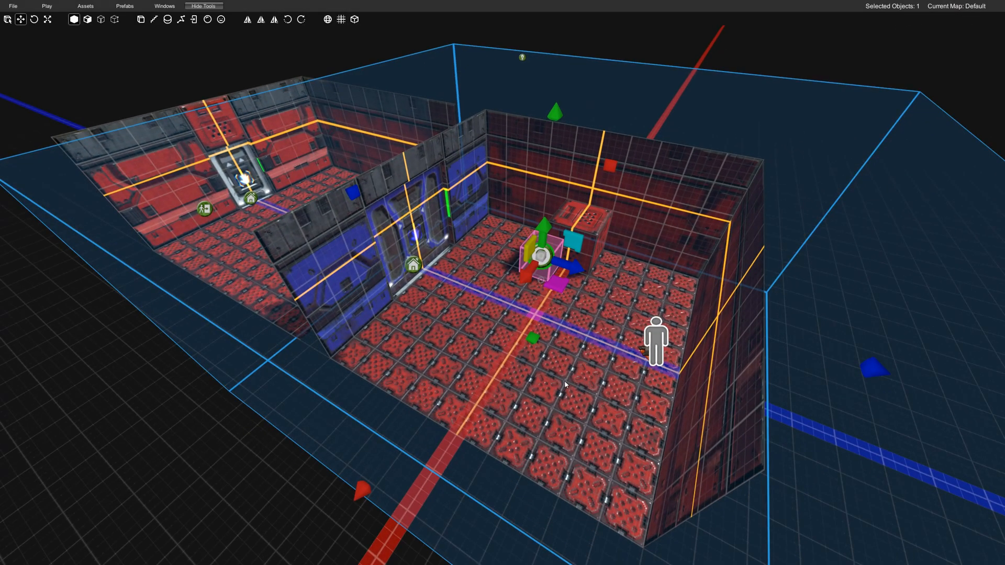
# Open the Asset Browser, find EnvProbe, and choose the Draw Environment Probe tool
pyautogui.click(85, 6)
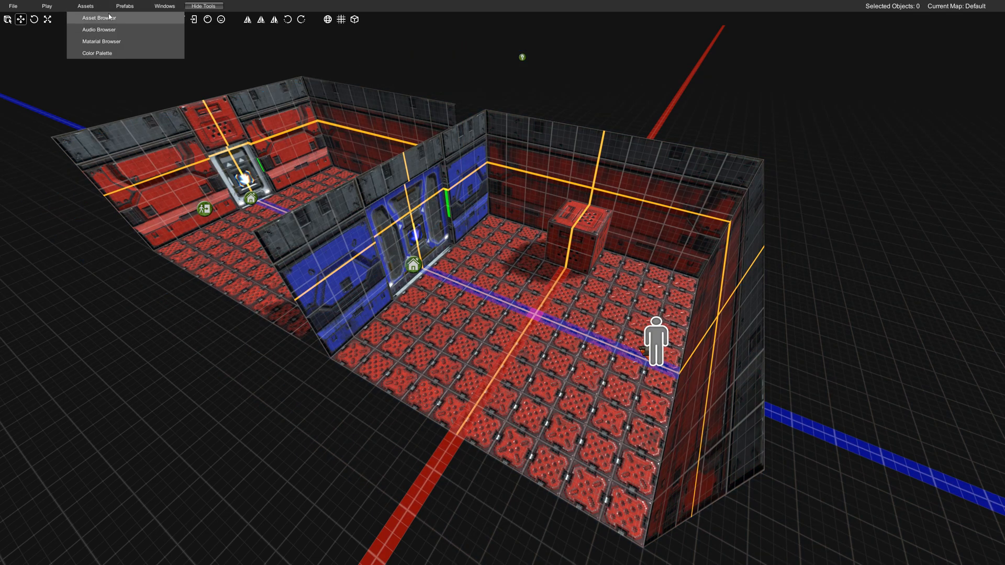
pyautogui.click(98, 17)
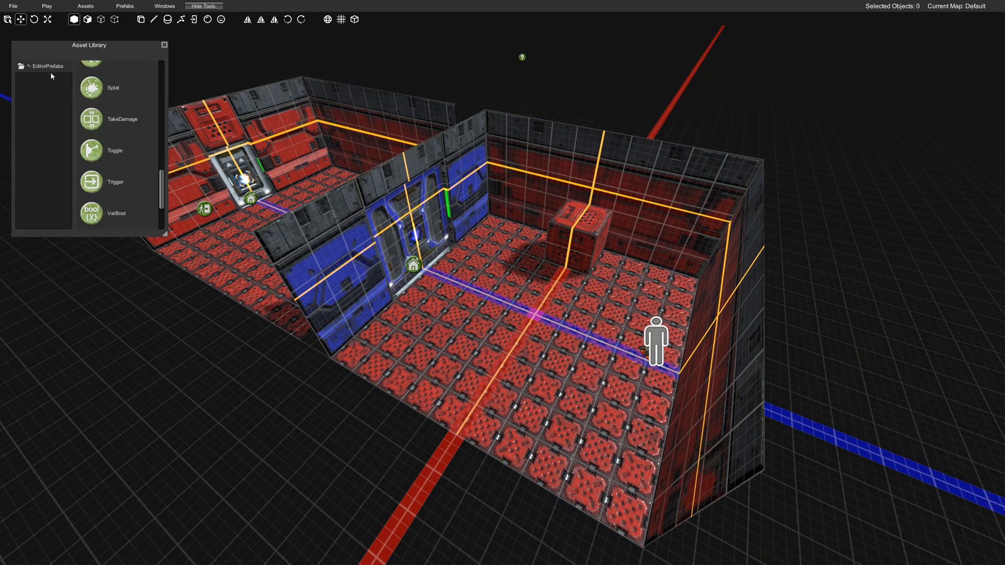
pyautogui.scroll(3)
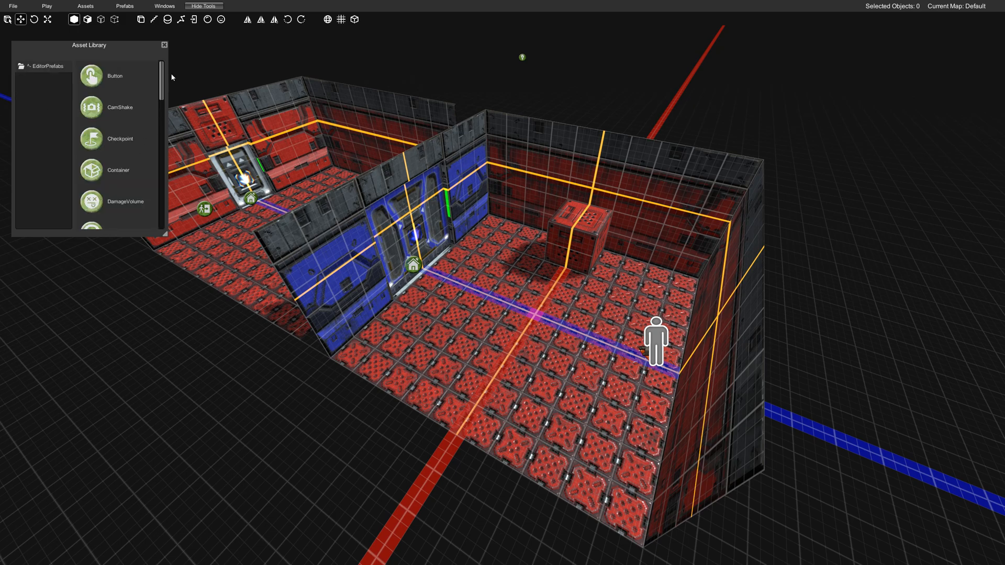
pyautogui.scroll(-3)
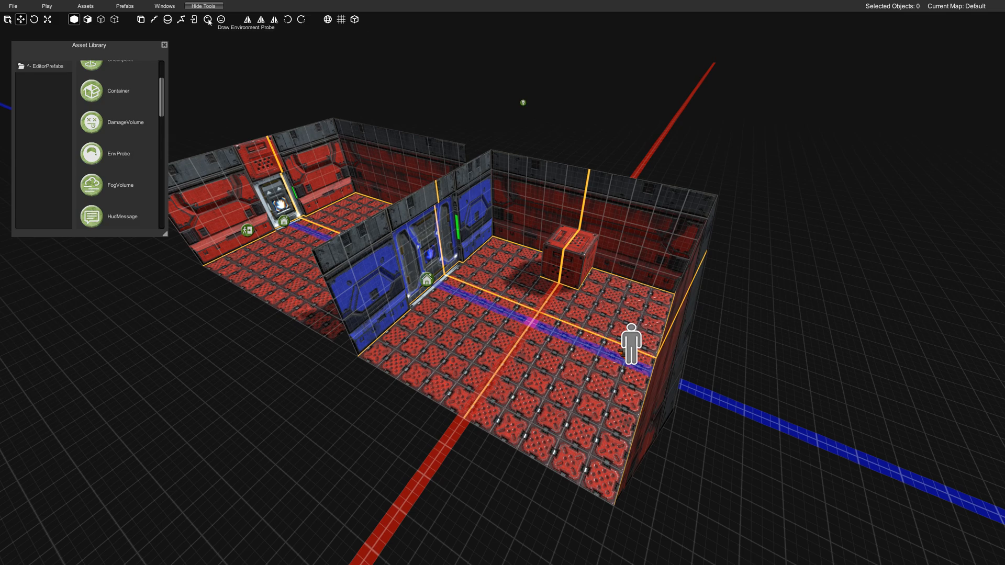
pyautogui.click(545, 321)
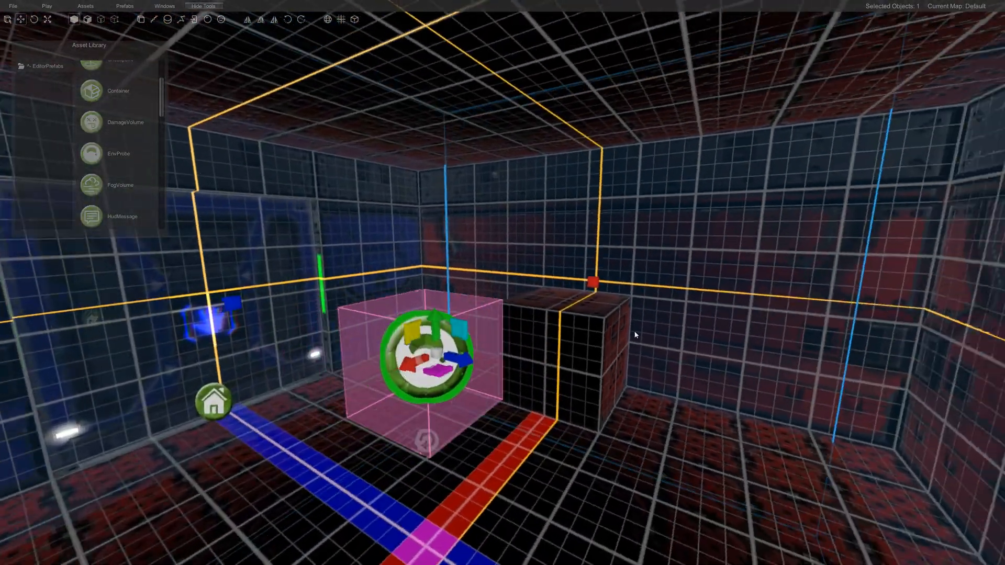
# Position the environment probe volume beside the crate in the second room
pyautogui.click(46, 5)
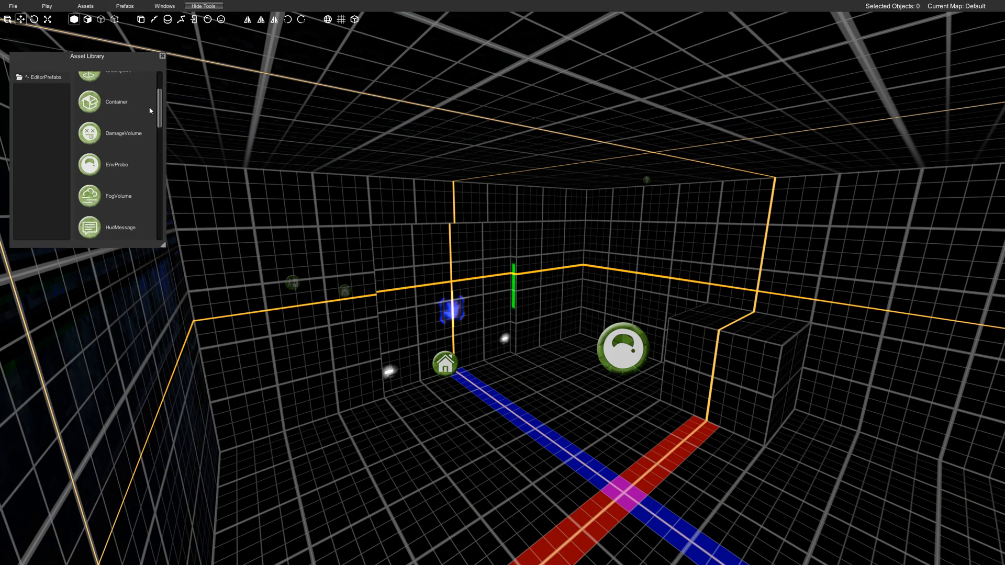
# Scroll the Asset Library to find the Light entity
pyautogui.scroll(3)
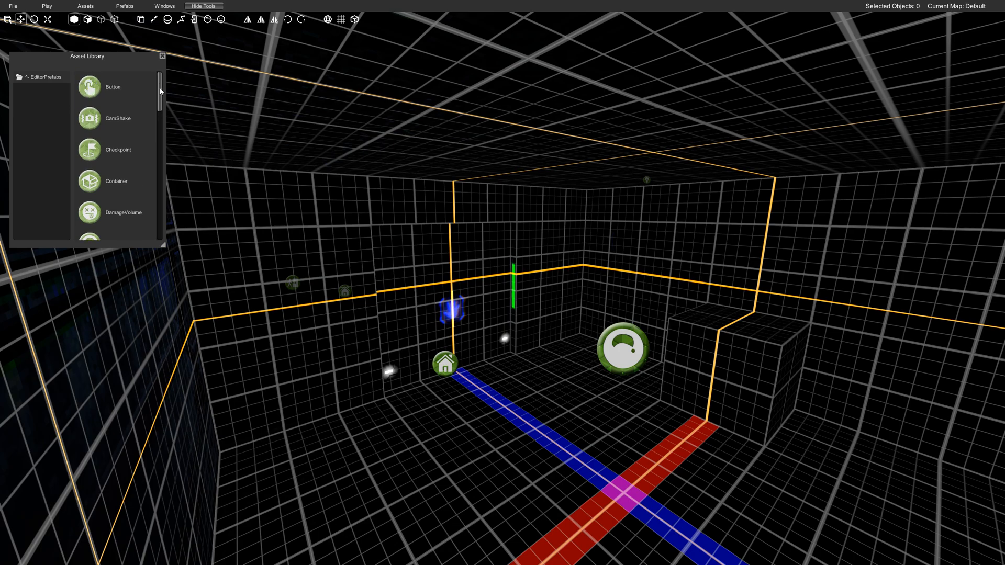
pyautogui.scroll(-3)
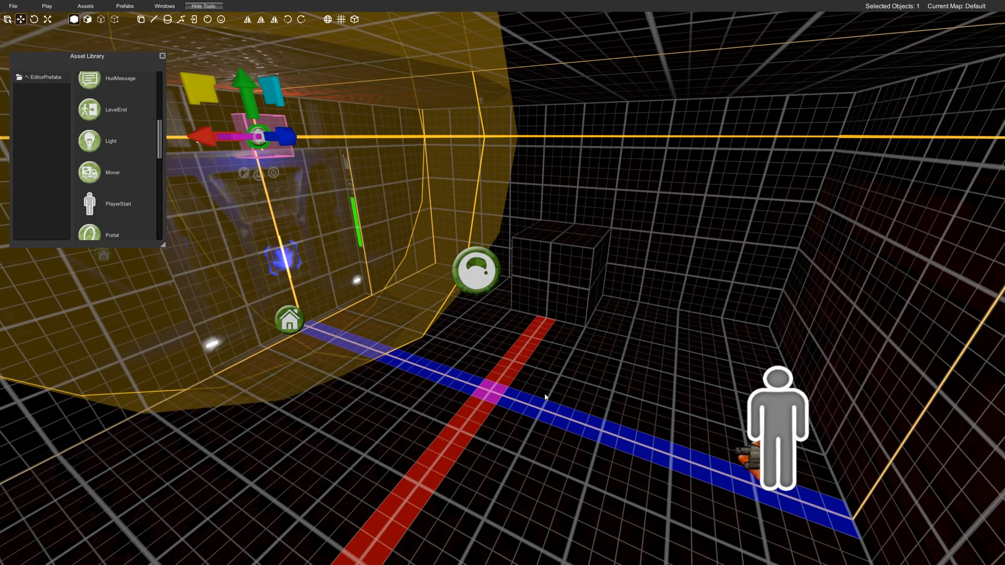
pyautogui.moveTo(548, 423)
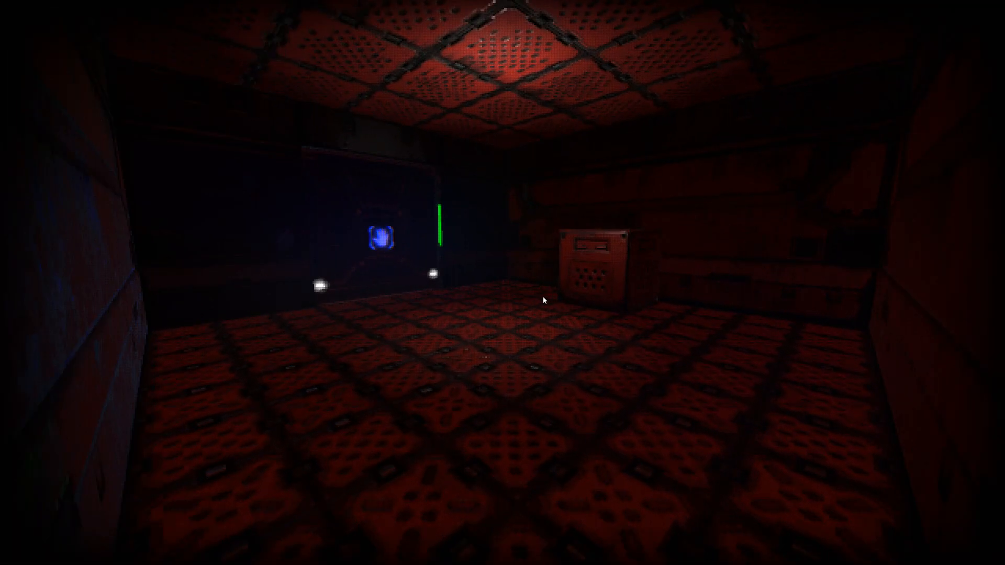
pyautogui.moveTo(544, 287)
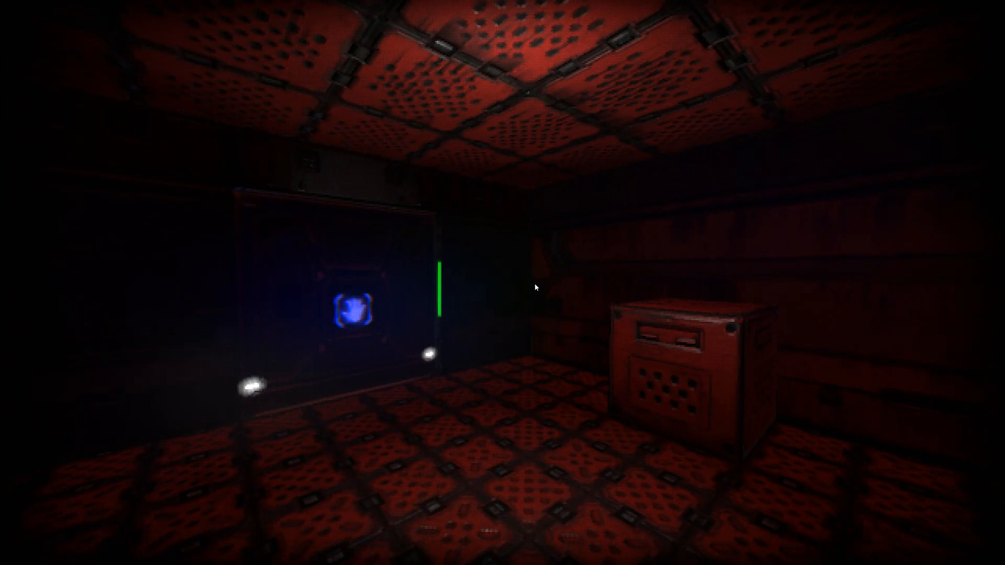
pyautogui.moveTo(519, 294)
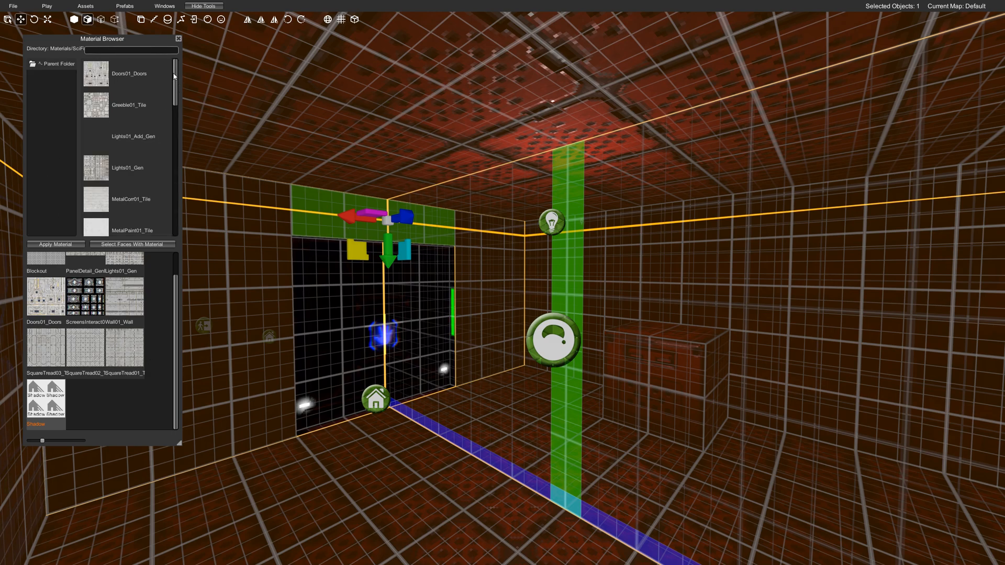
pyautogui.moveTo(94, 170)
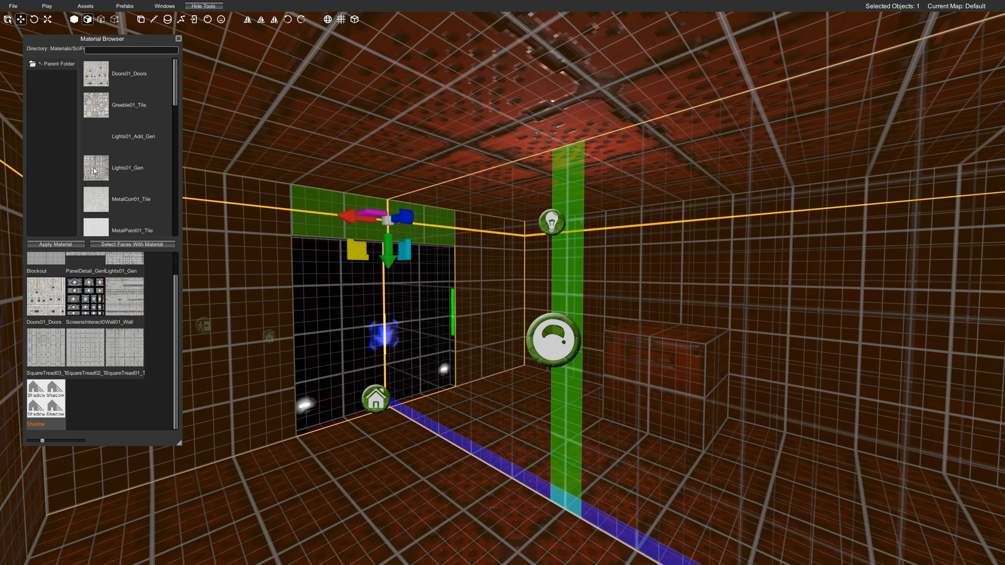
# Apply Lights01_Gen to the strip above the doorway and playtest the glowing panels
pyautogui.click(127, 168)
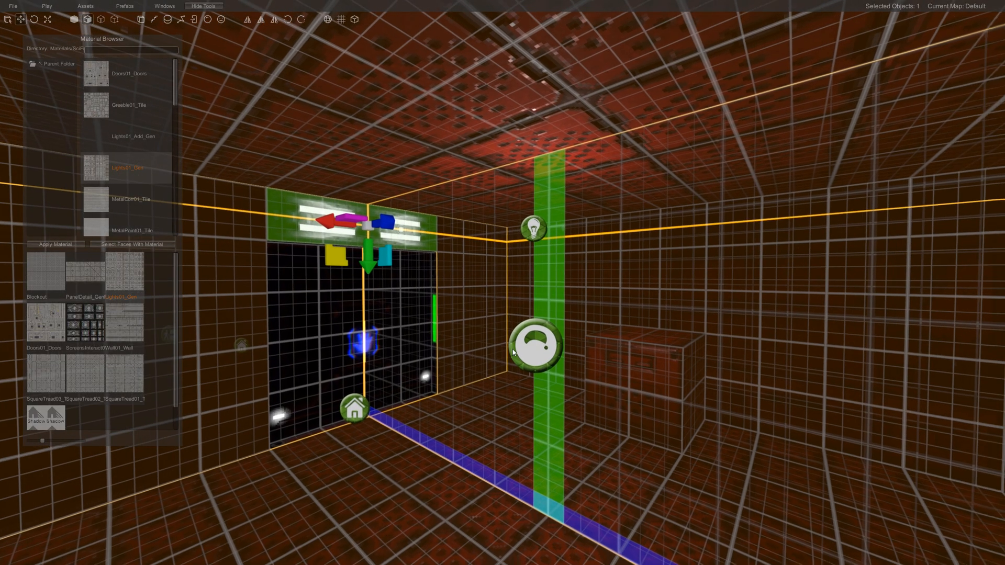
pyautogui.click(46, 6)
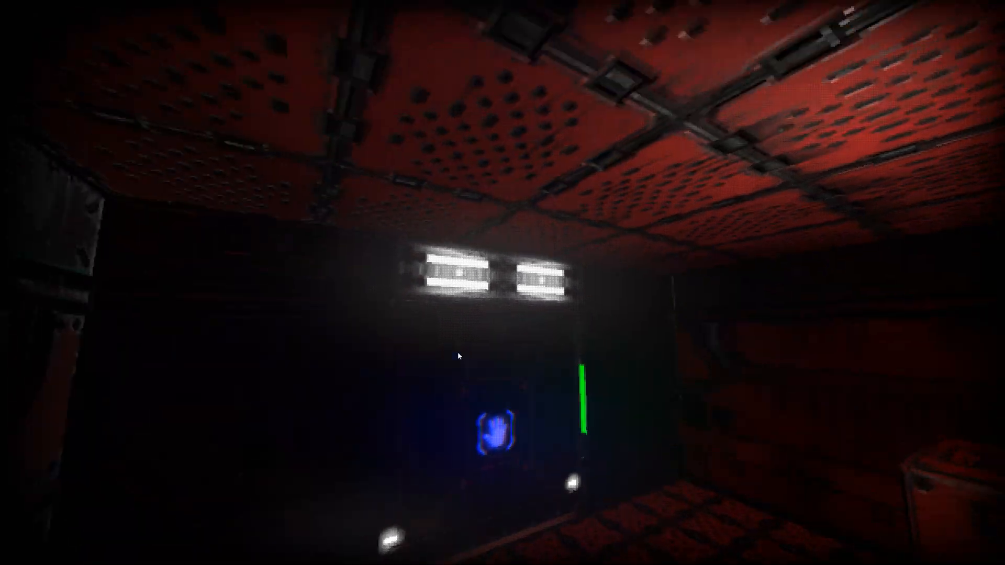
pyautogui.moveTo(536, 280)
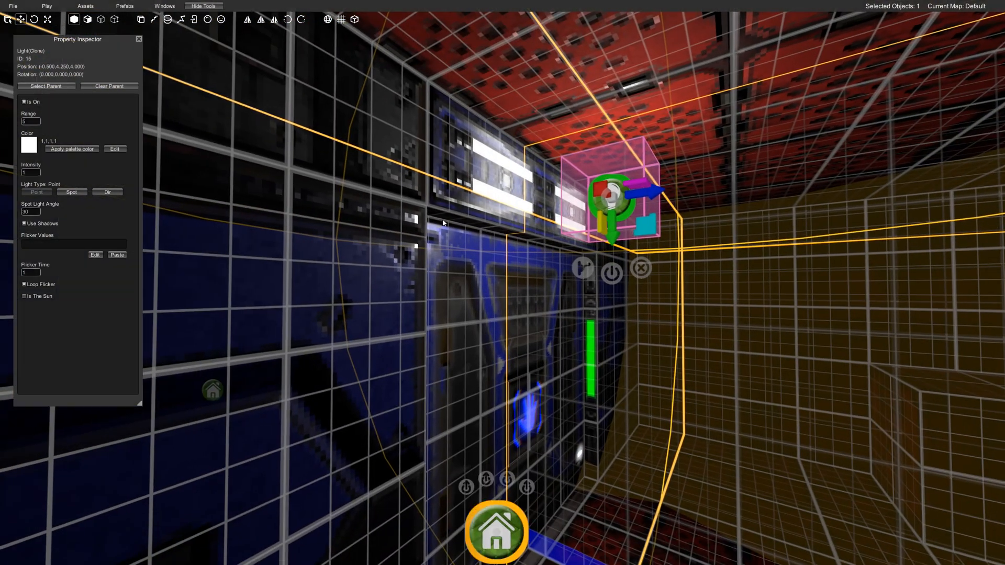
# Move a cloned light beneath the light panel and aim it as a spotlight into the room
pyautogui.click(25, 224)
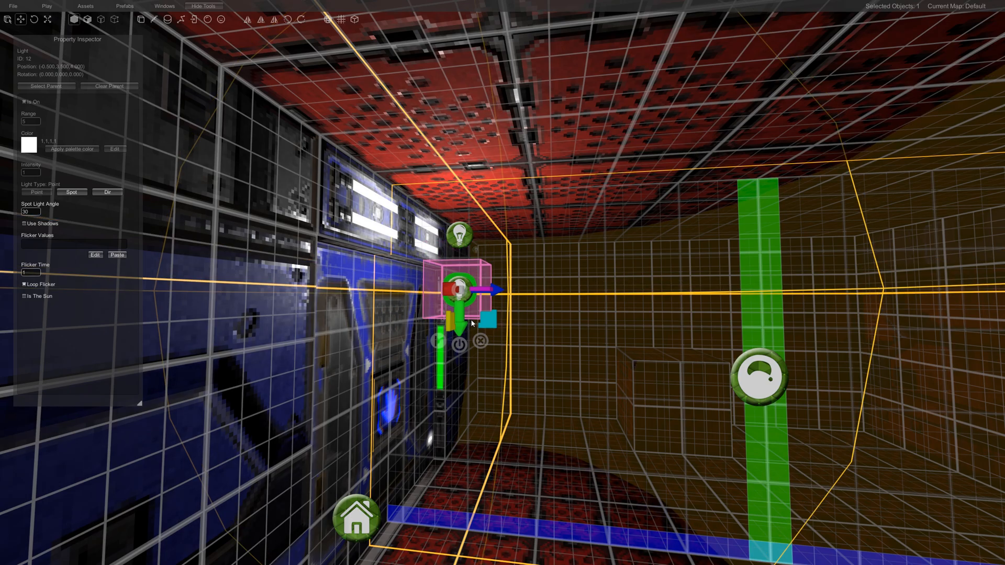
pyautogui.click(72, 191)
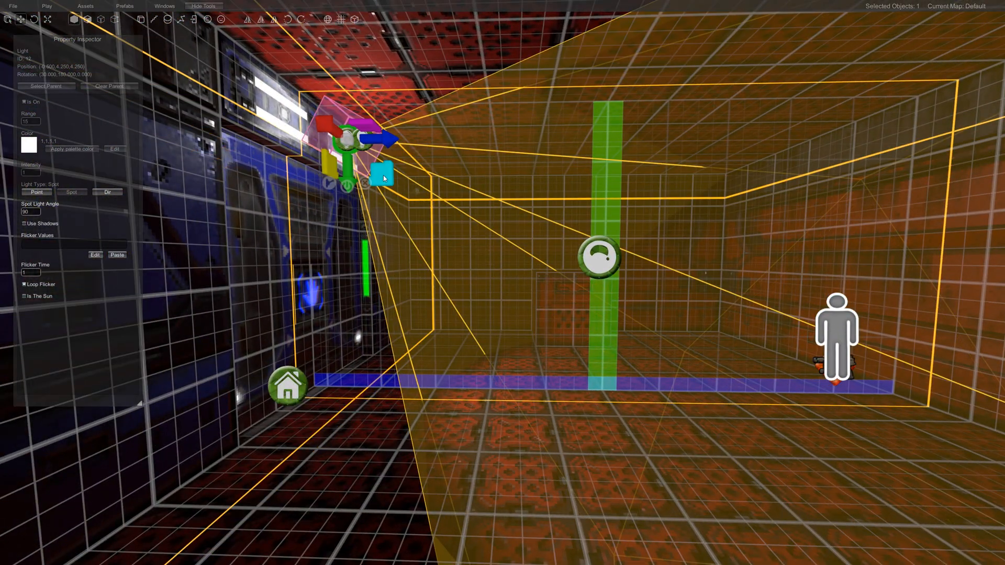
pyautogui.click(47, 6)
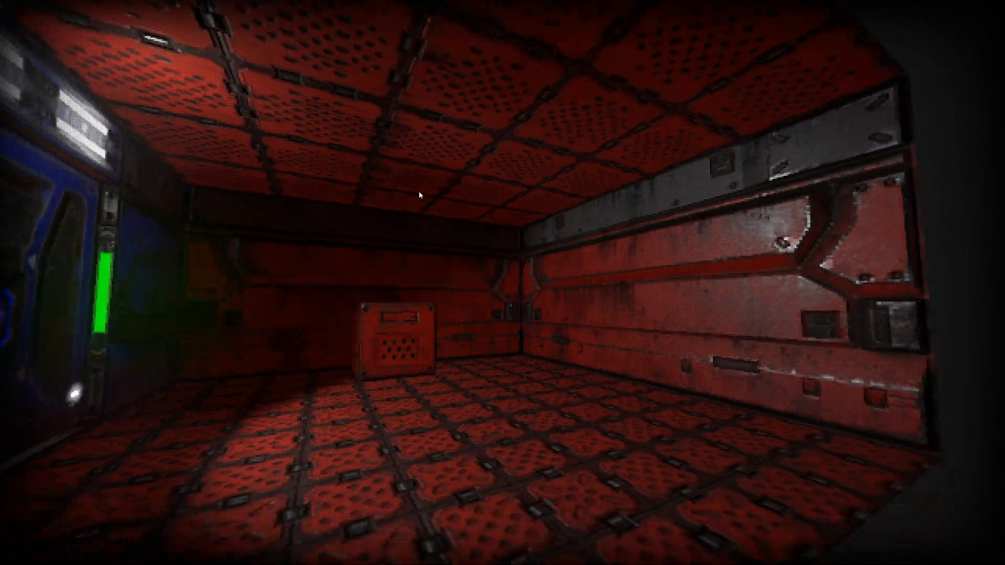
pyautogui.moveTo(486, 324)
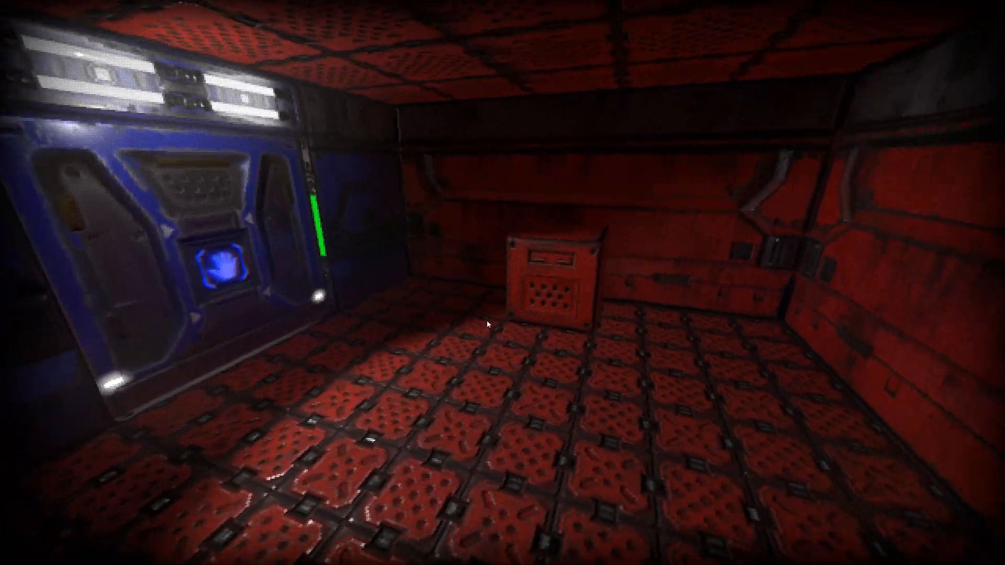
pyautogui.moveTo(488, 321)
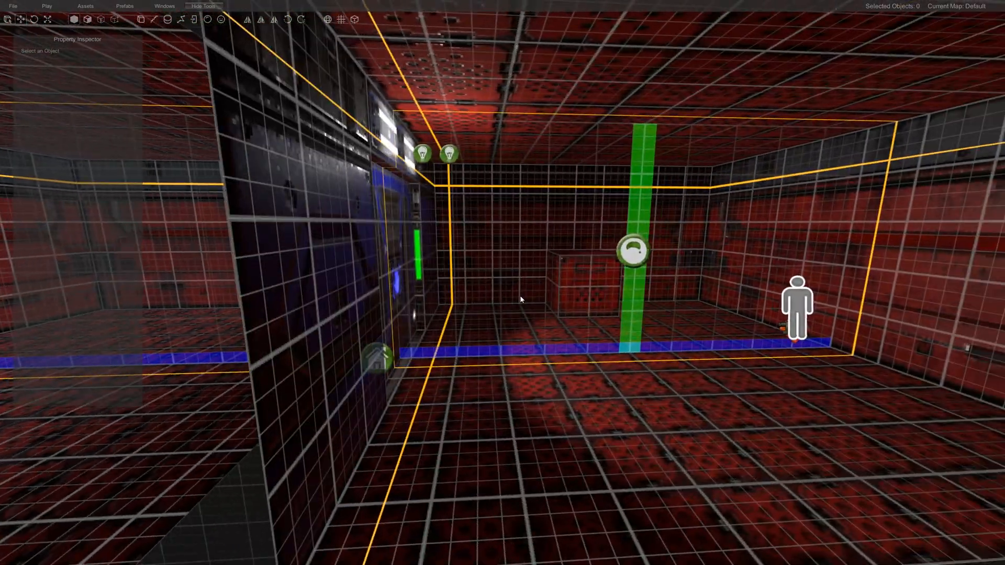
# Inspect the environment probe's volume size, then deselect it
pyautogui.click(633, 250)
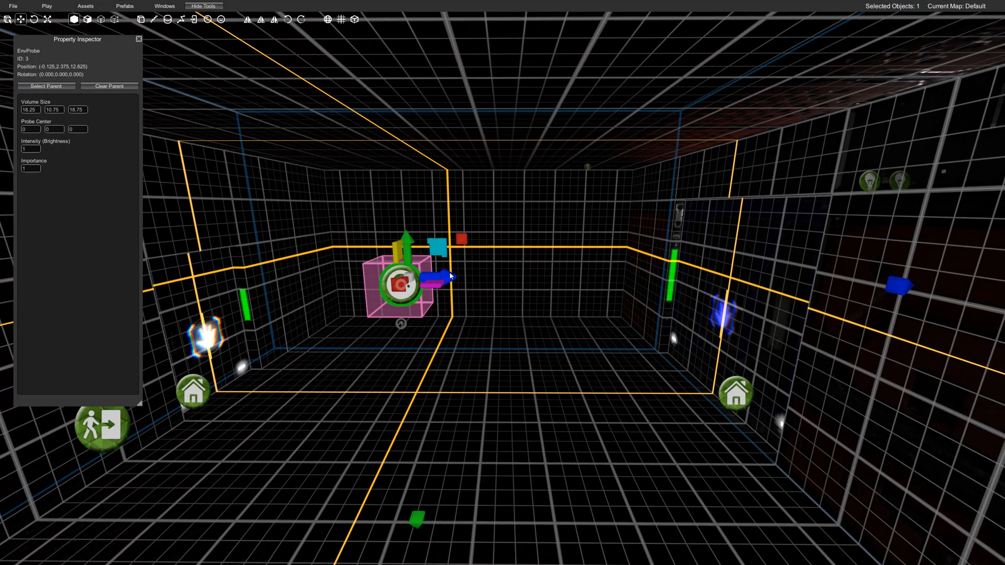
pyautogui.click(46, 5)
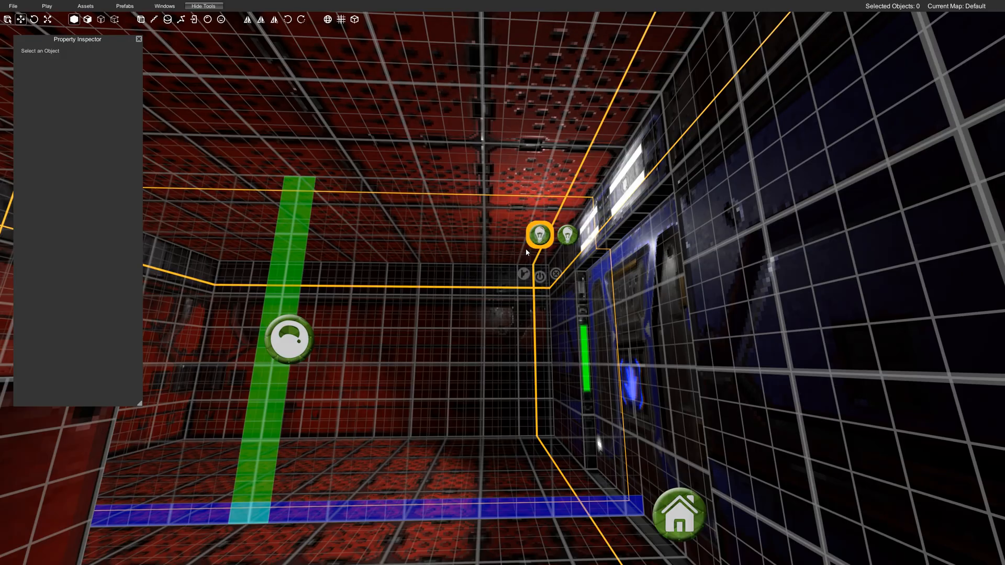
# Make the wall-lamp light a Spot, angled 30° down into the red room
pyautogui.click(538, 234)
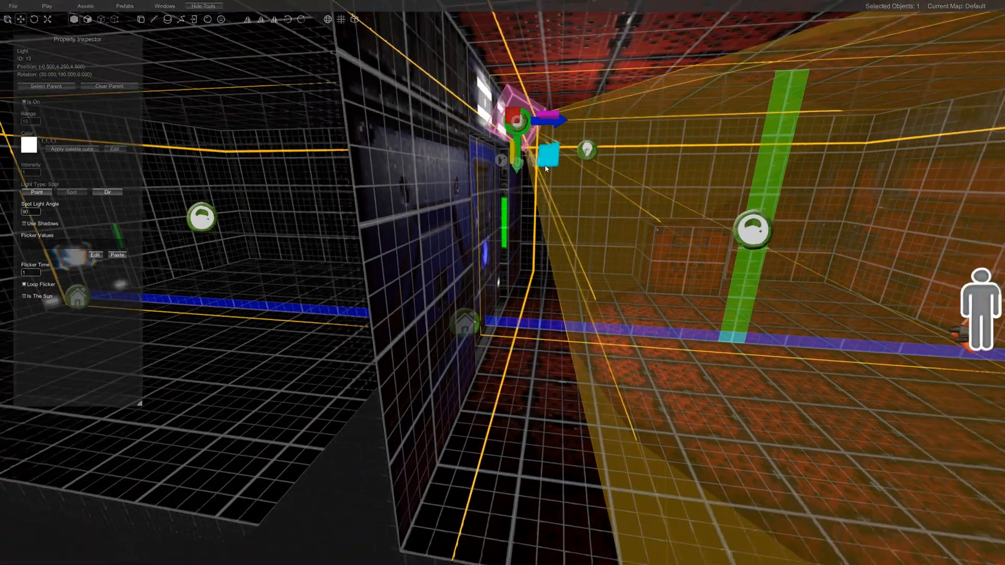
pyautogui.click(47, 6)
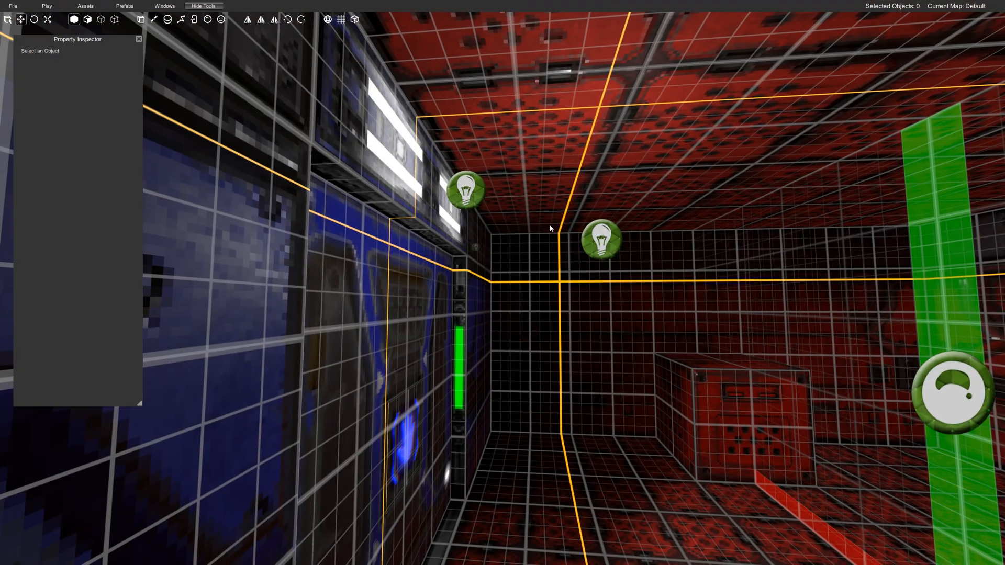
# Move the Light(Clone) point light next to the lamp fixtures above the blue door
pyautogui.click(602, 239)
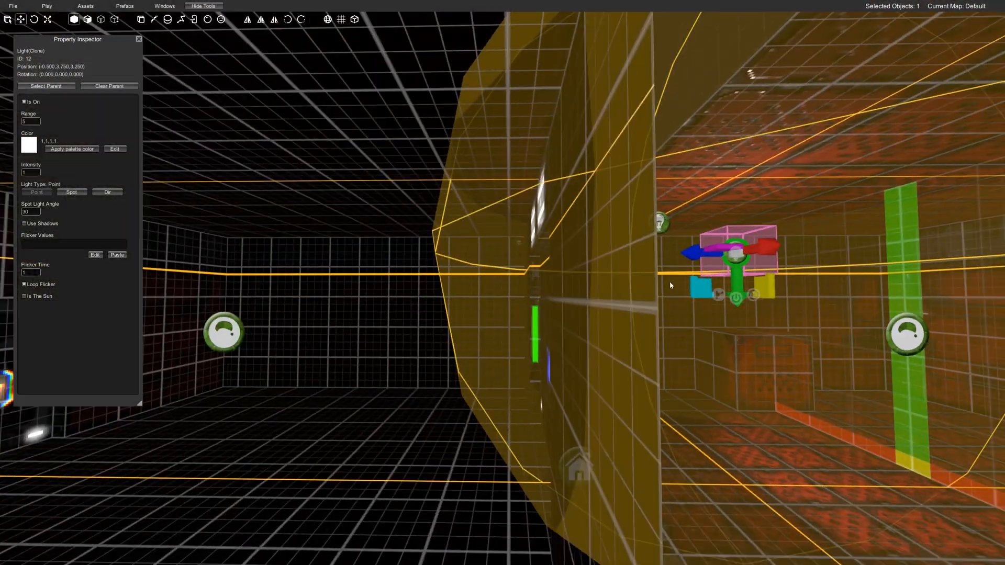
pyautogui.click(45, 6)
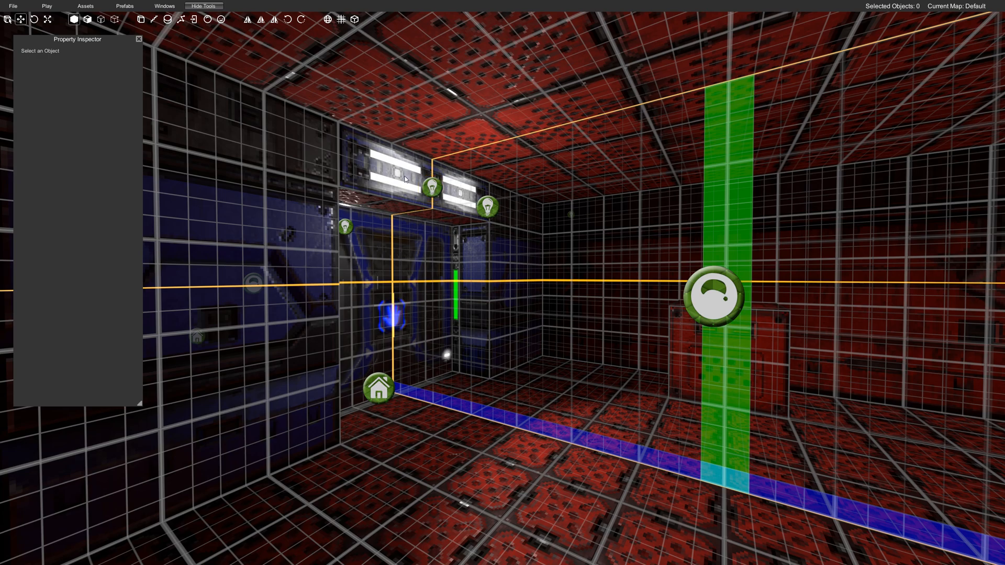
pyautogui.moveTo(148, 37)
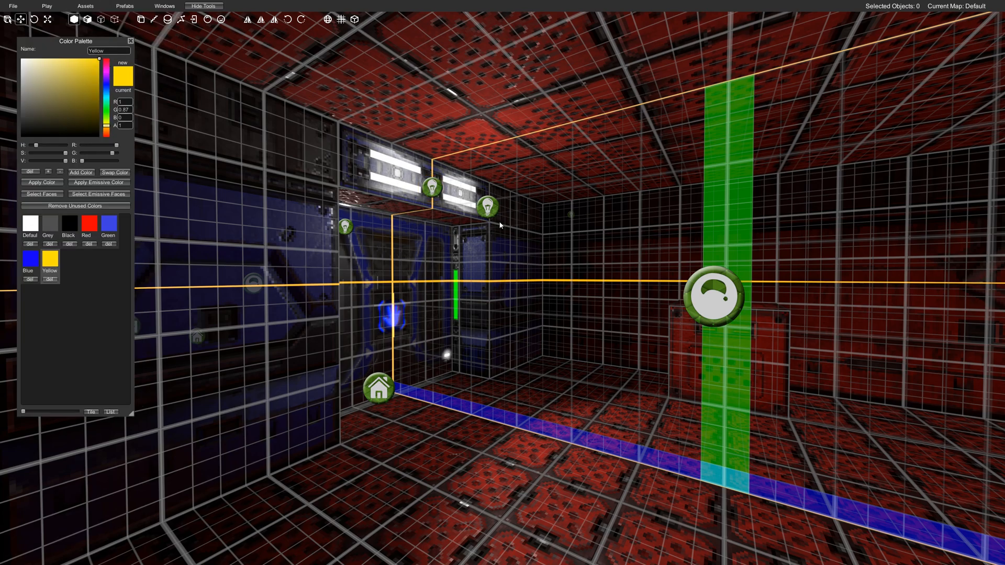
# Add a Yellow palette colour, make the lamp panels glow yellow, and pick a blue shade
pyautogui.click(486, 205)
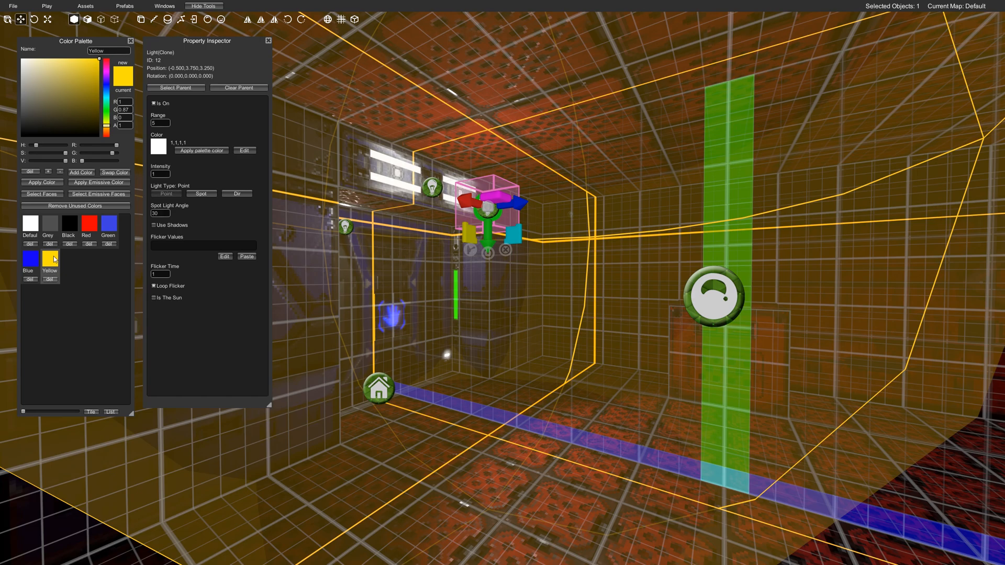
pyautogui.click(200, 150)
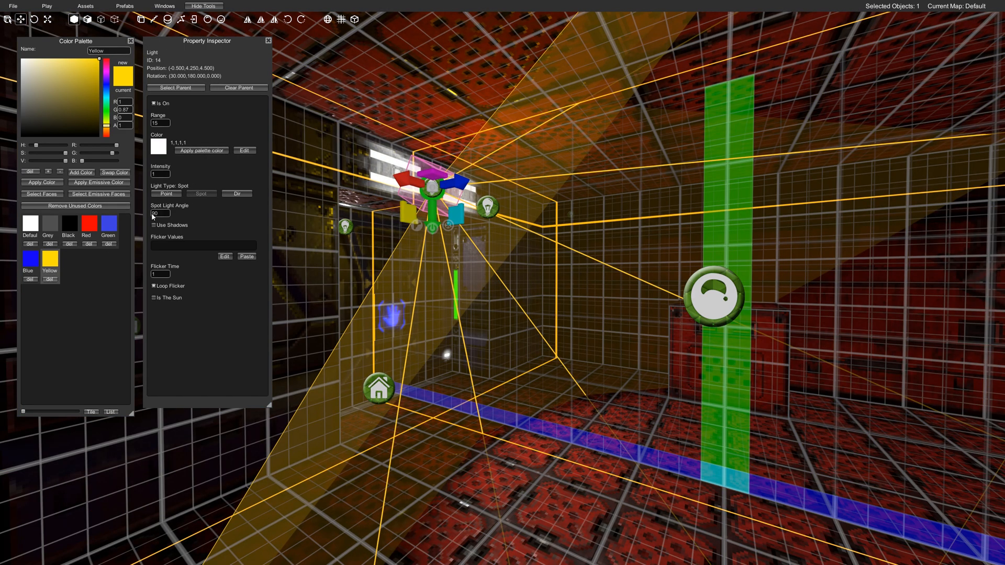
pyautogui.click(200, 150)
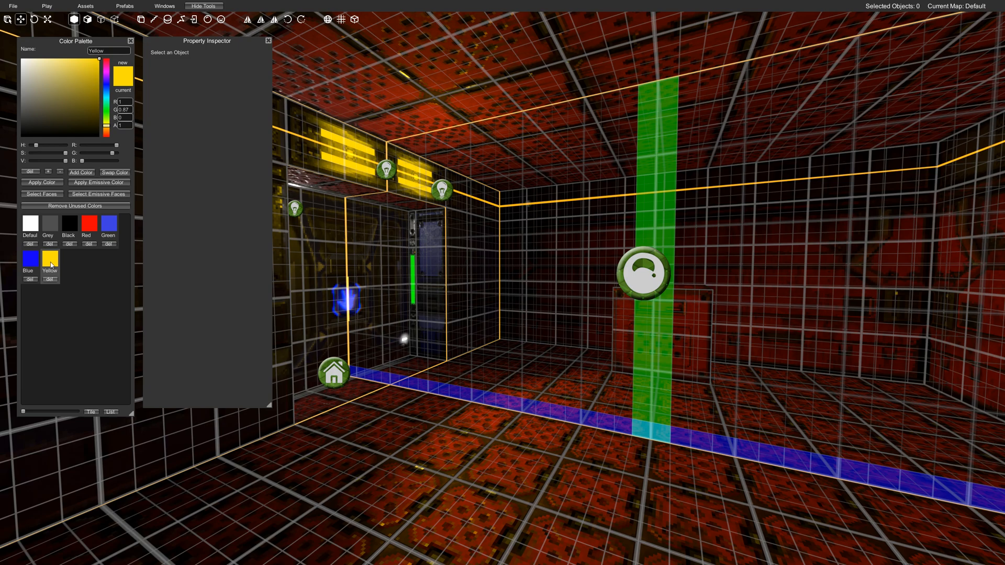
pyautogui.moveTo(85, 102)
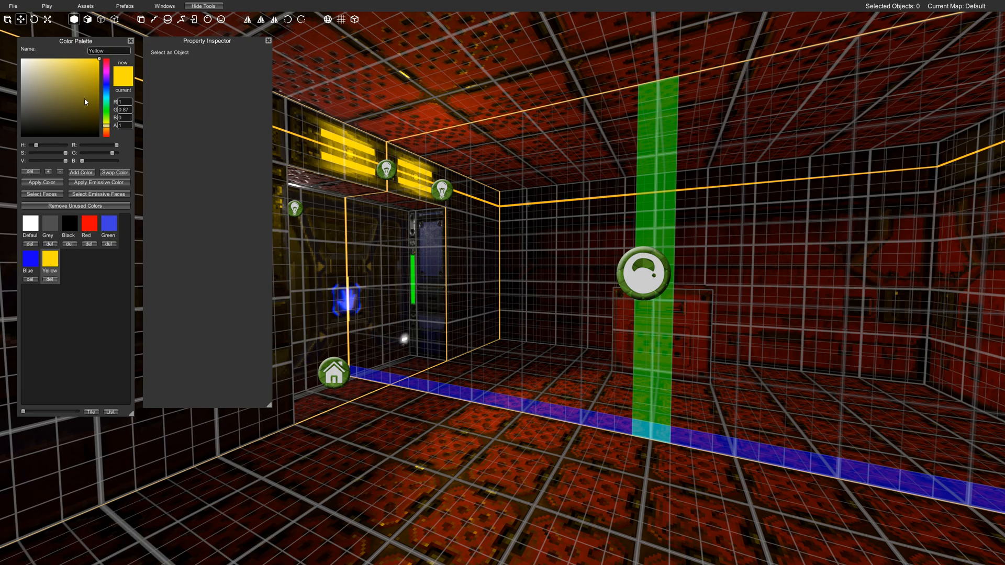
pyautogui.click(106, 90)
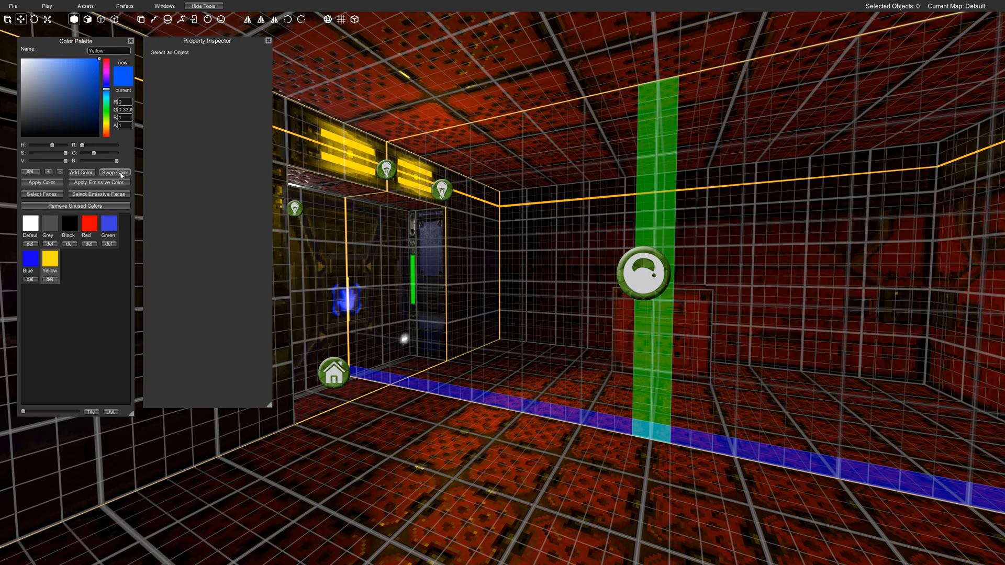
pyautogui.click(46, 6)
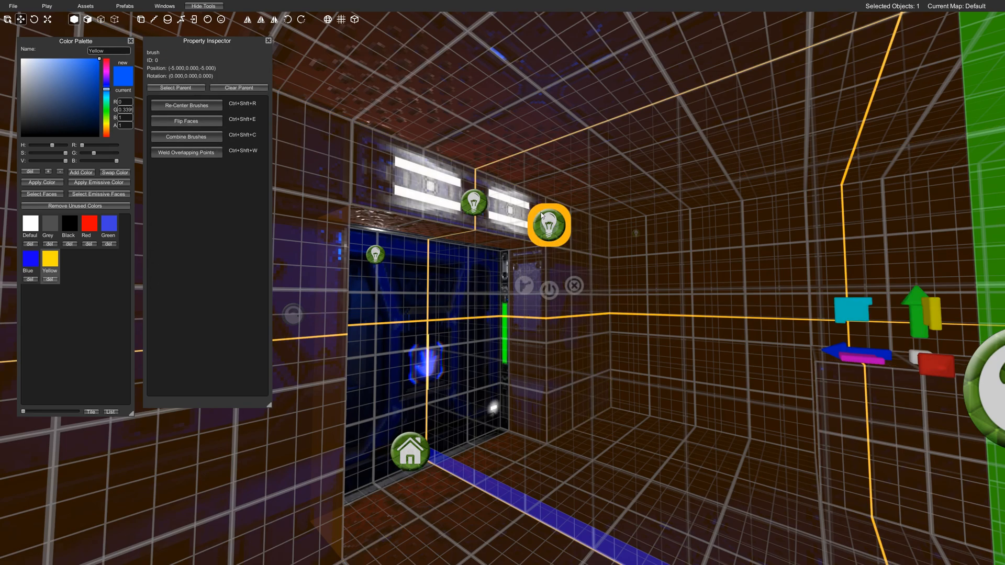
# Apply the Yellow palette colour to the Light(Clone) point light beside the doorway lamp
pyautogui.click(548, 225)
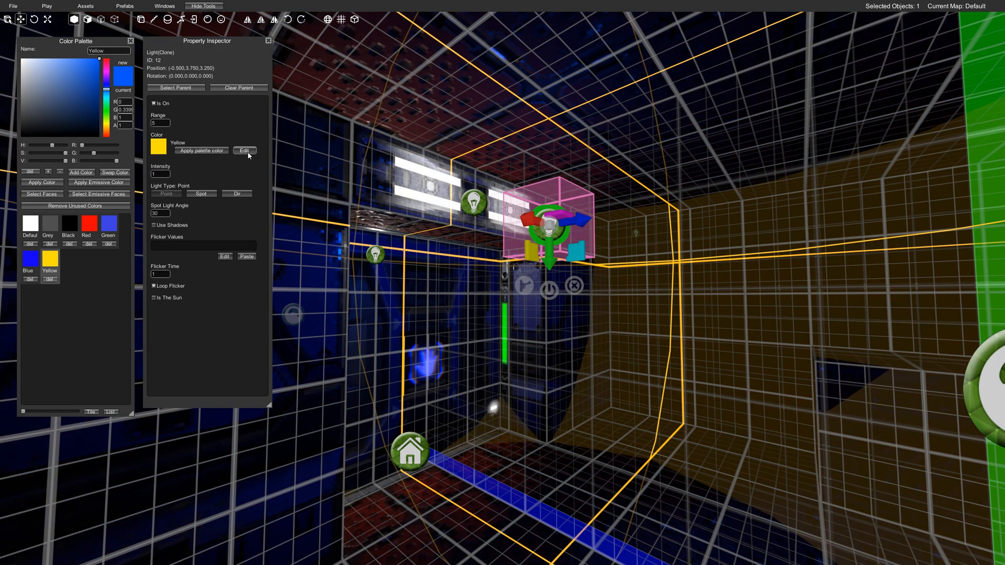
pyautogui.click(245, 151)
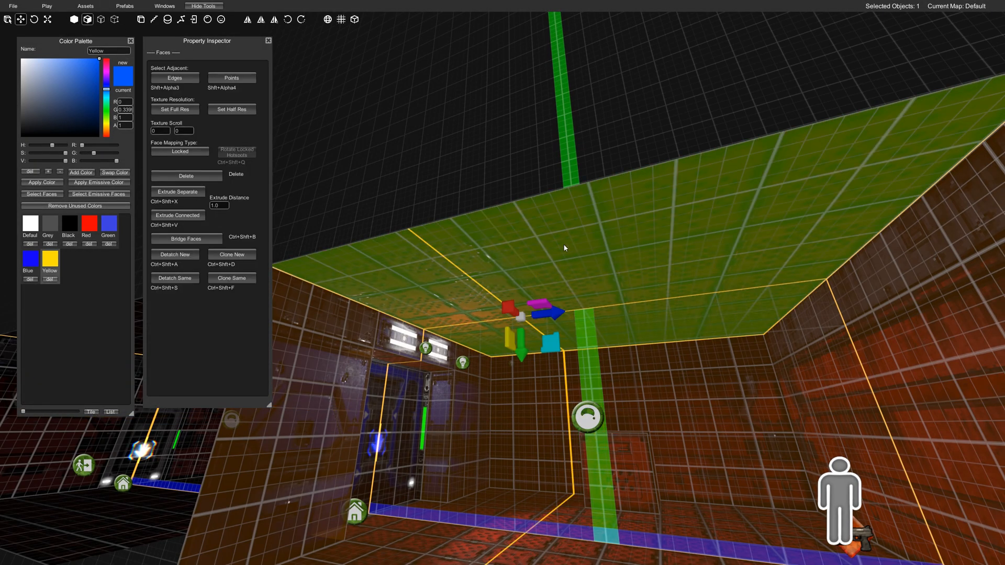
pyautogui.moveTo(174, 255)
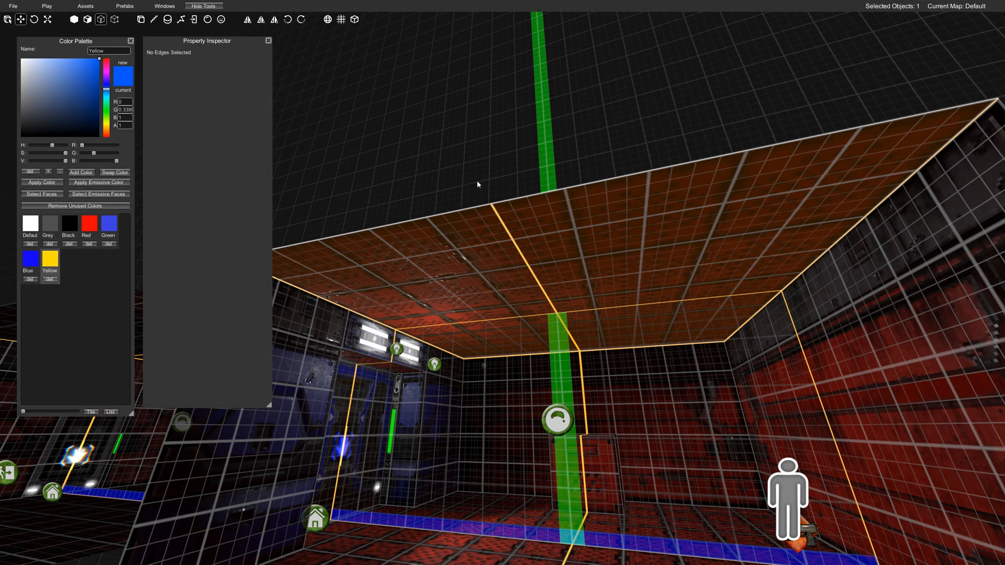
# Select the red room's ceiling face from above in face selection mode
pyautogui.click(580, 350)
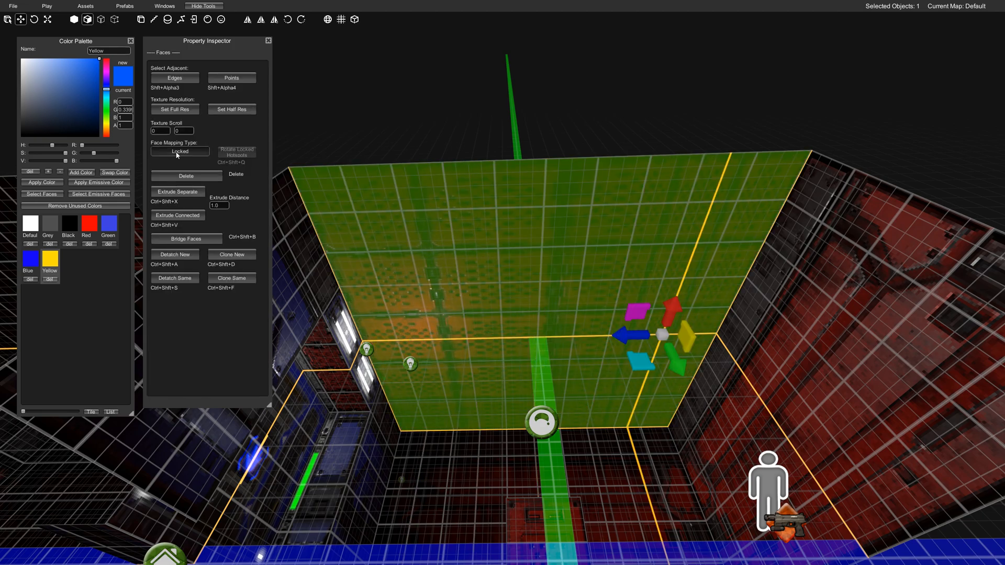
# Switch the ceiling face mapping from Locked to World, then split the ceiling along an edge
pyautogui.click(179, 151)
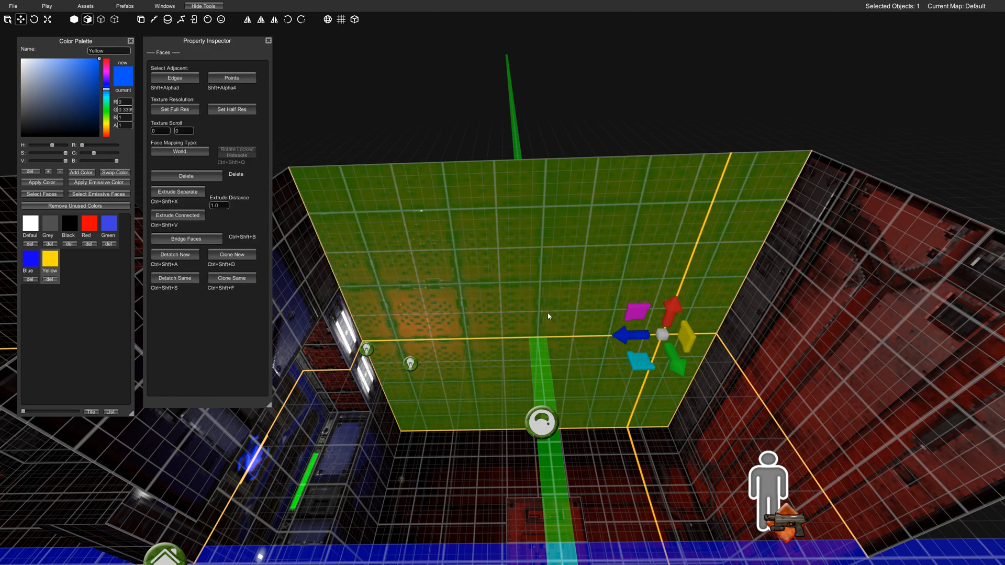
pyautogui.click(46, 6)
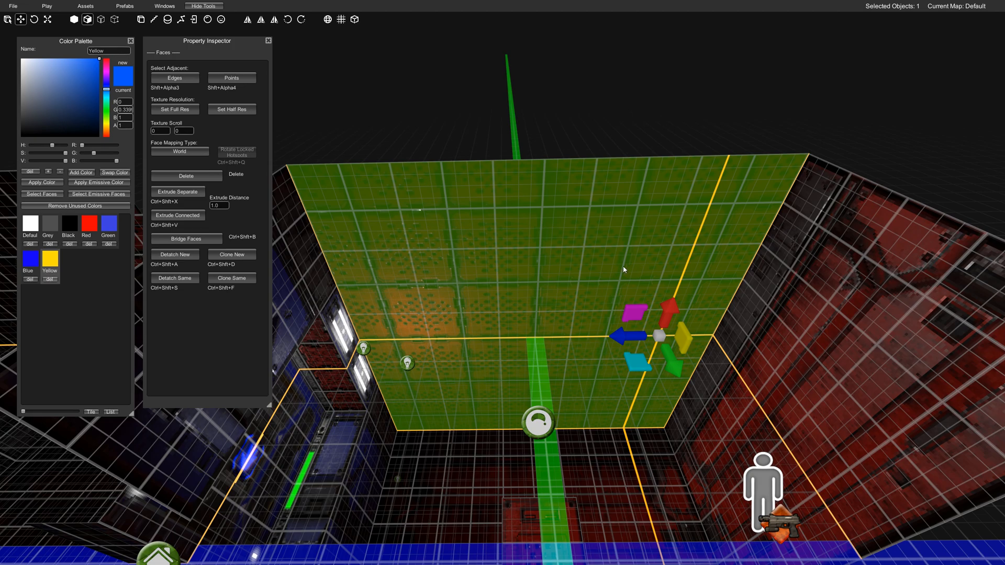
pyautogui.moveTo(430, 287)
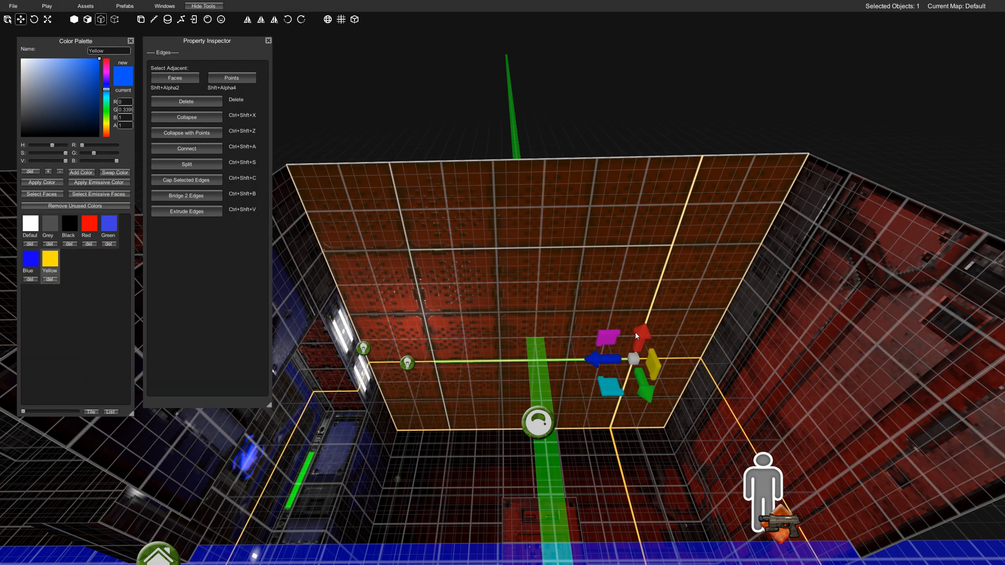
pyautogui.click(174, 77)
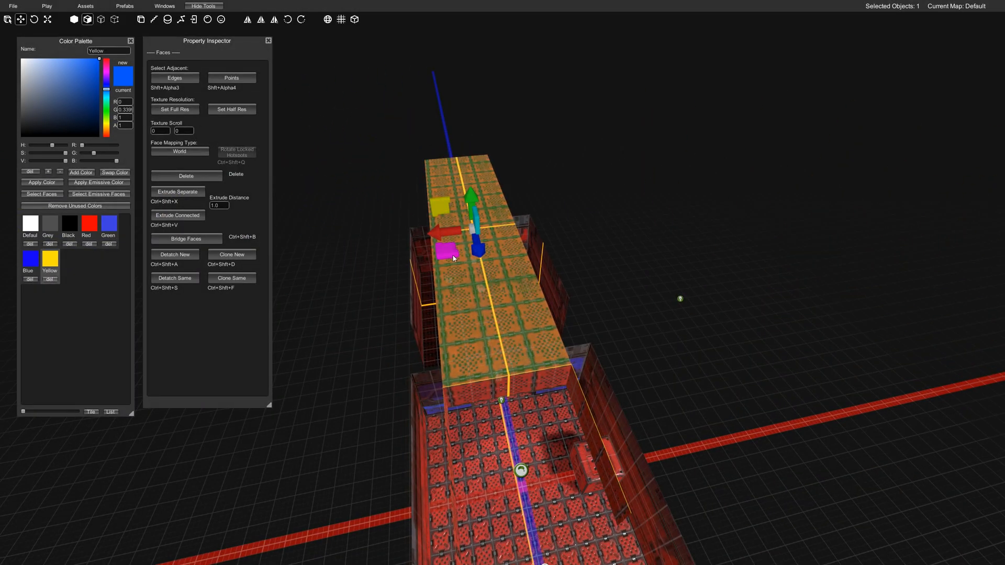
# Extrude the ceiling strip faces upward into a long skylight shaft
pyautogui.click(173, 77)
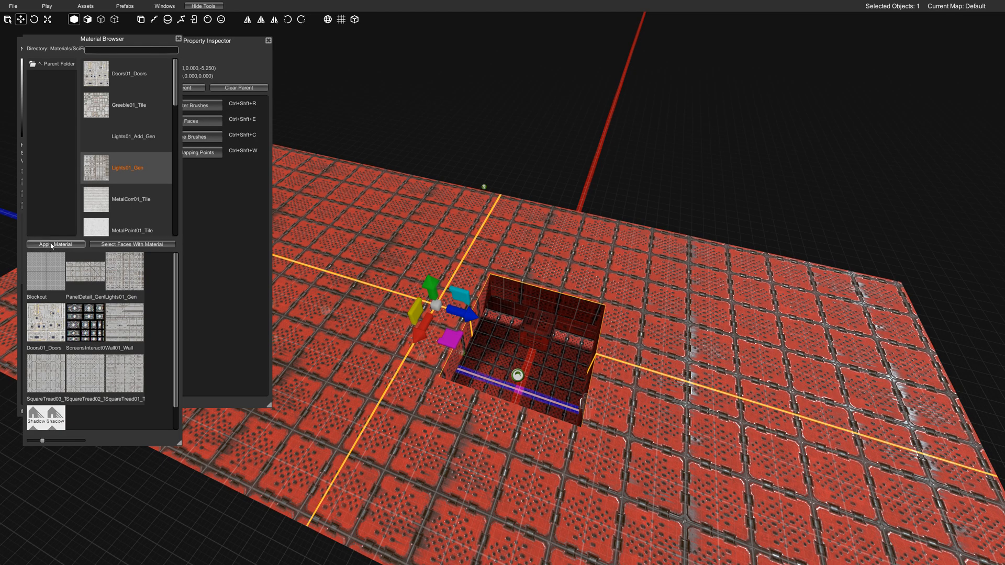
# Apply the Shadow material from the Material Browser to the large plane
pyautogui.click(56, 244)
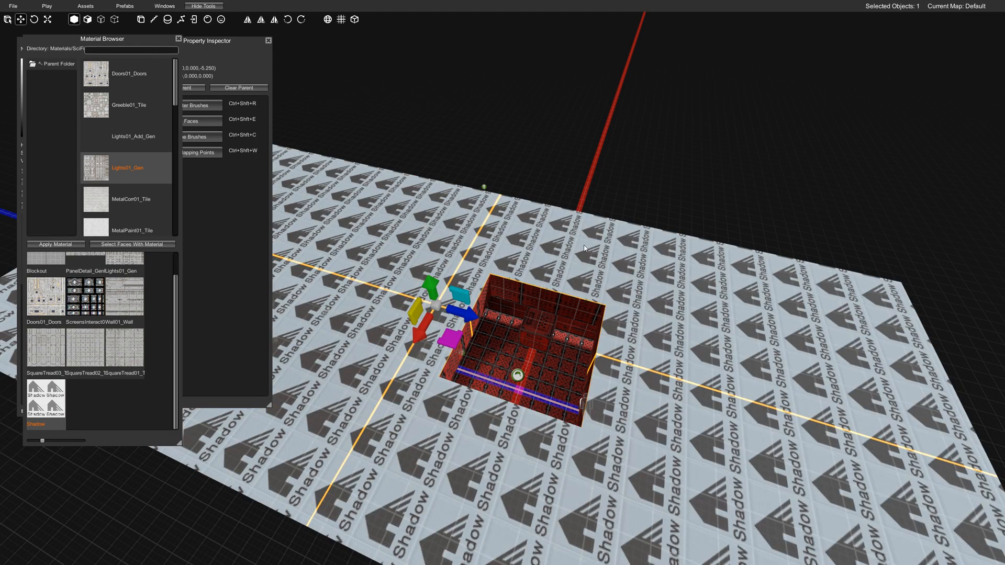
pyautogui.click(47, 6)
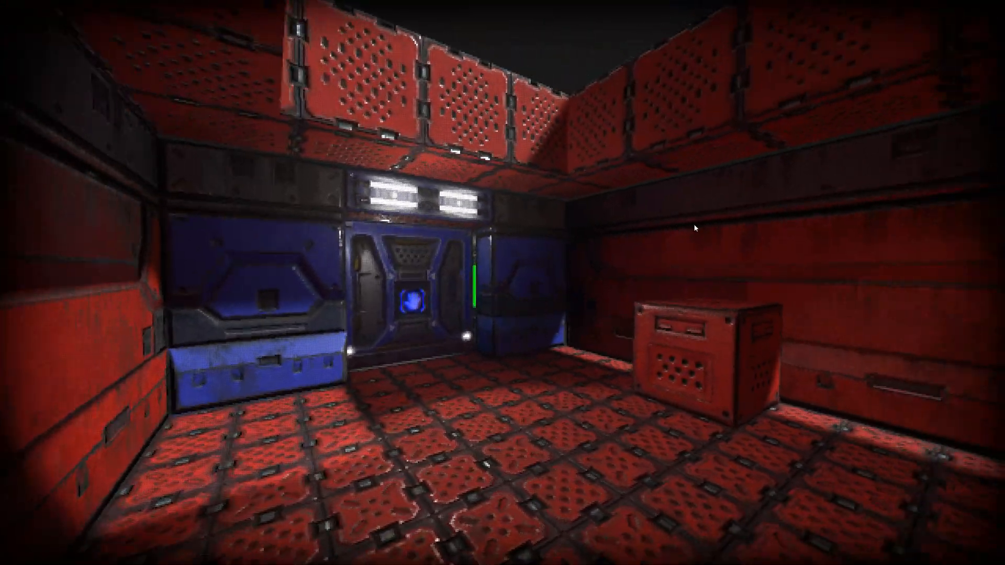
# Save the map with File > Save after the playtest
pyautogui.click(12, 6)
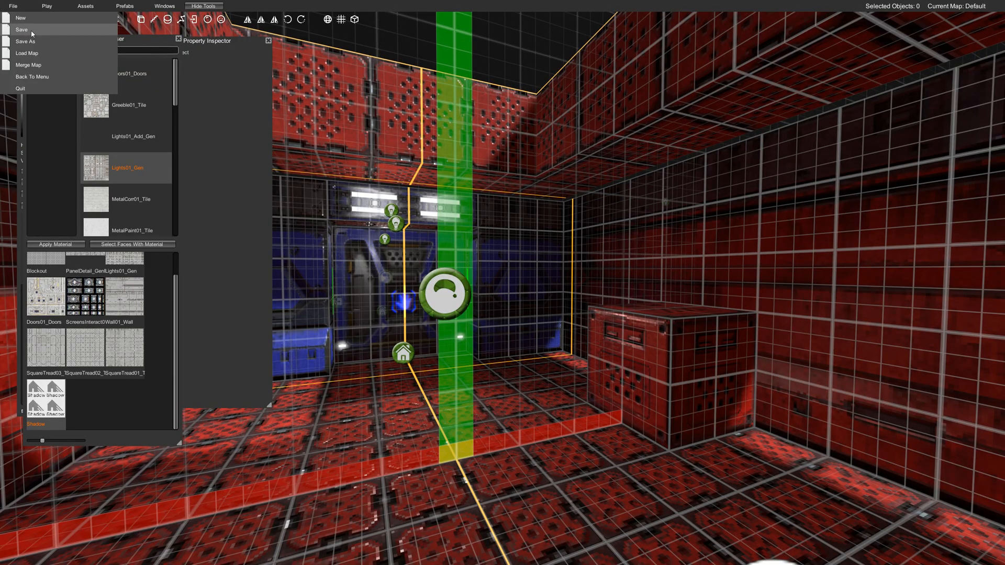
pyautogui.click(20, 29)
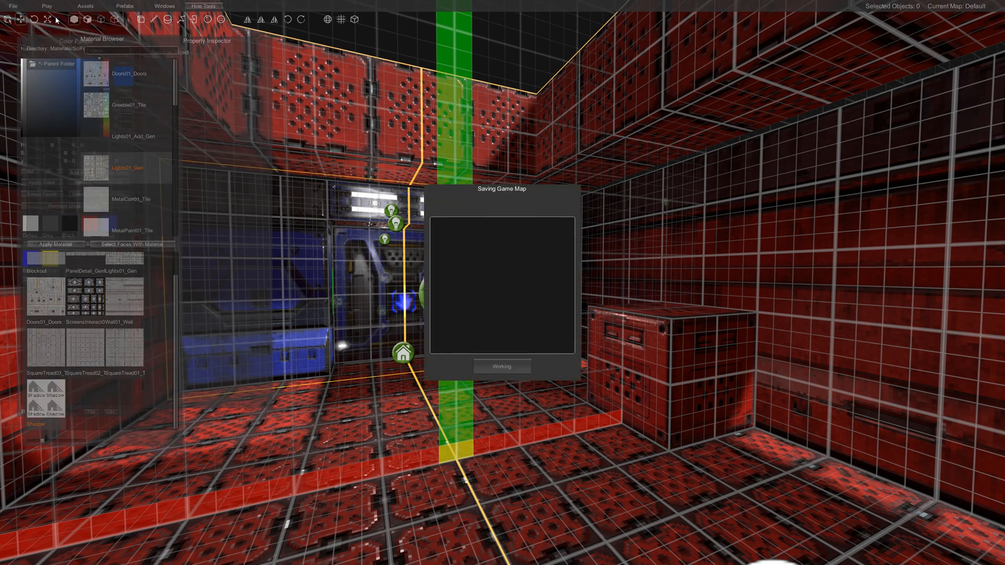